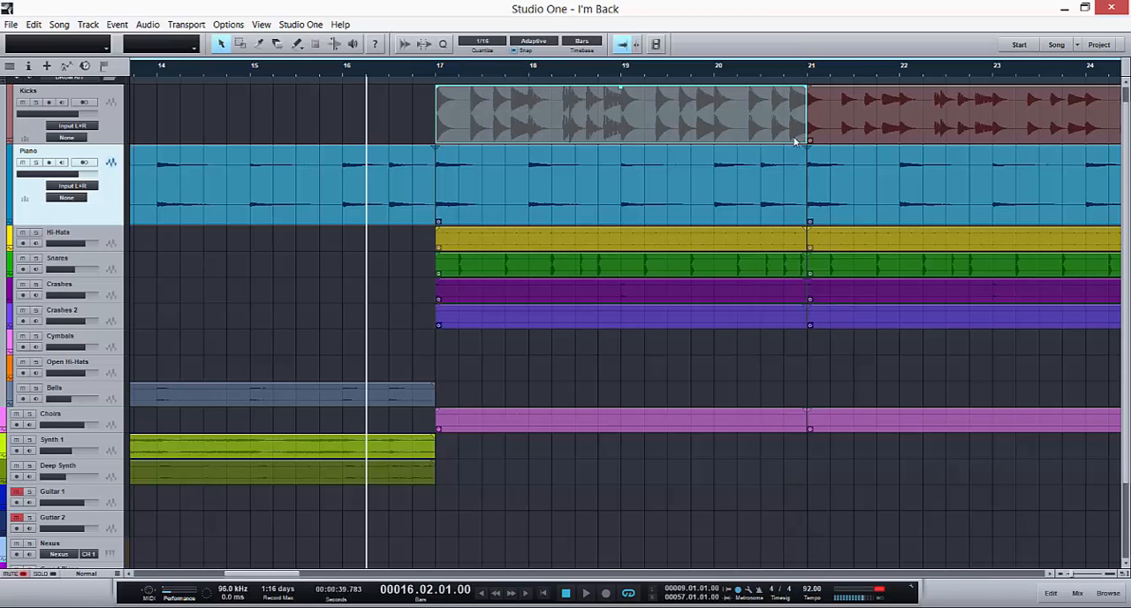
{"action": "mouse_move", "coordinate": [91, 106]}
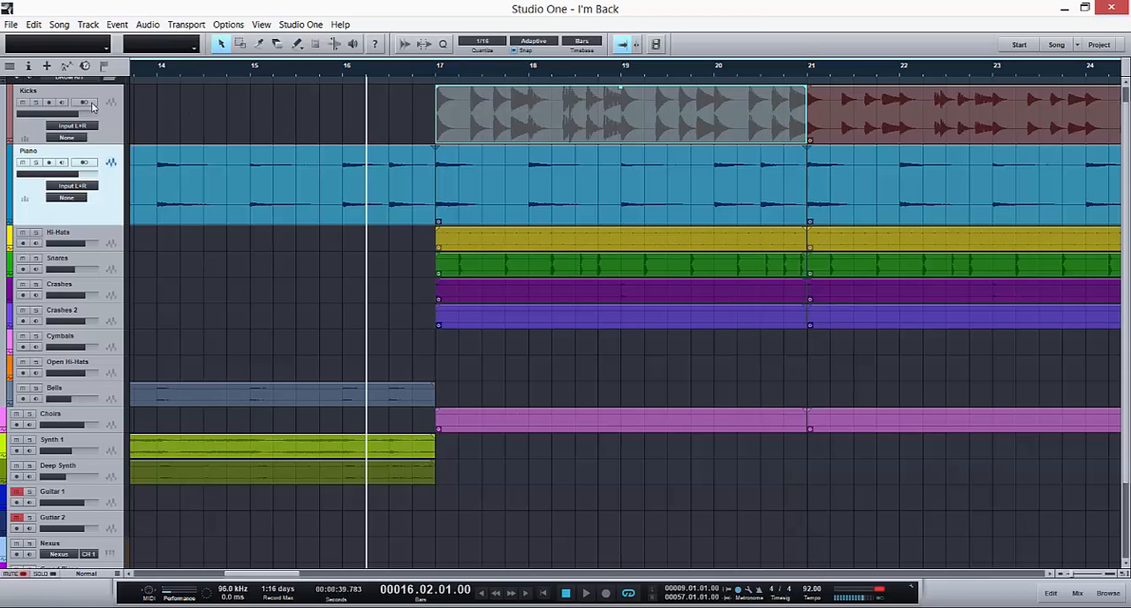
{"action": "mouse_move", "coordinate": [84, 102]}
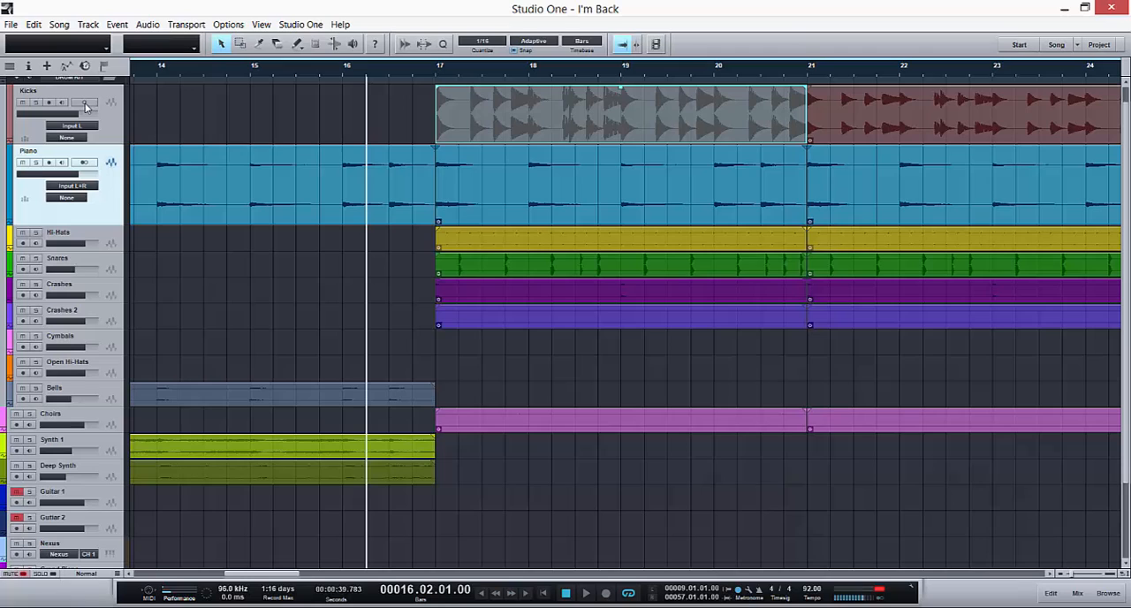
{"action": "mouse_move", "coordinate": [90, 113]}
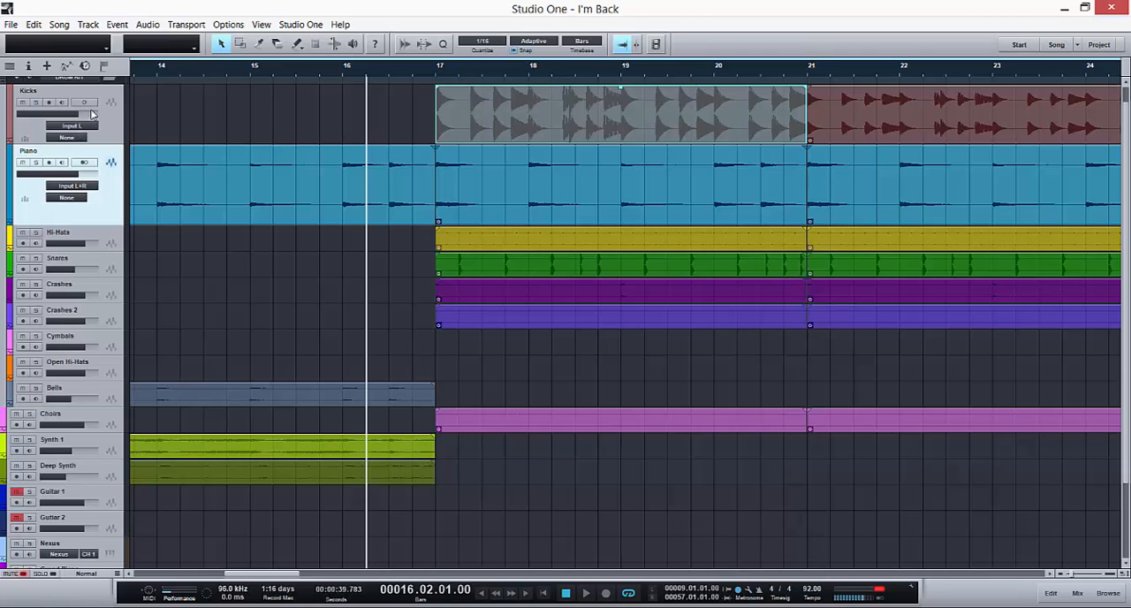
{"action": "mouse_move", "coordinate": [609, 152]}
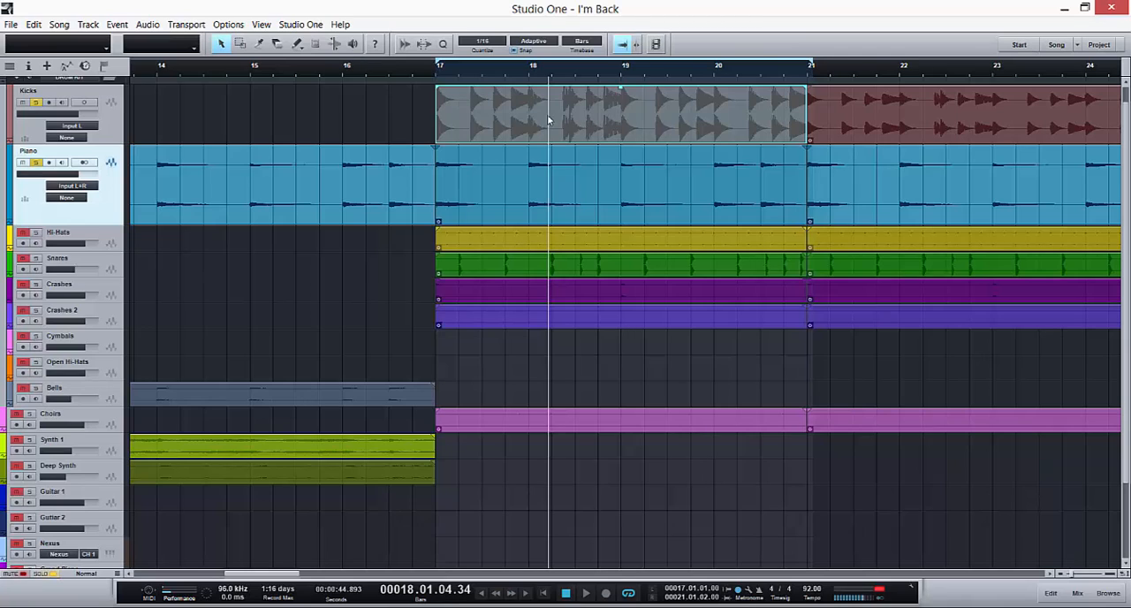
{"action": "mouse_move", "coordinate": [442, 115]}
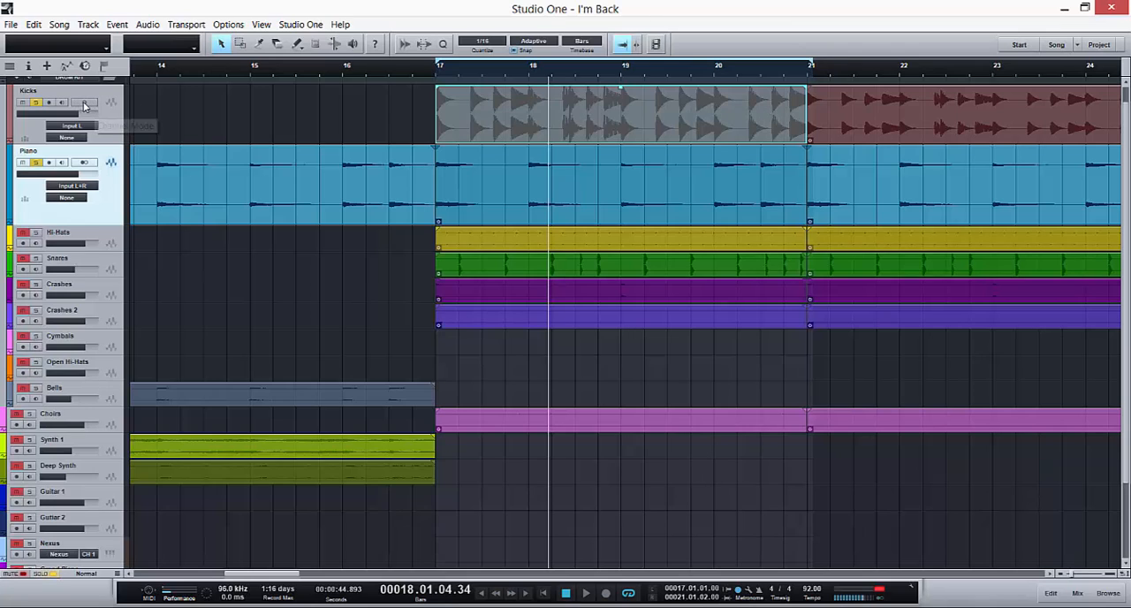
{"action": "right_click", "coordinate": [539, 115]}
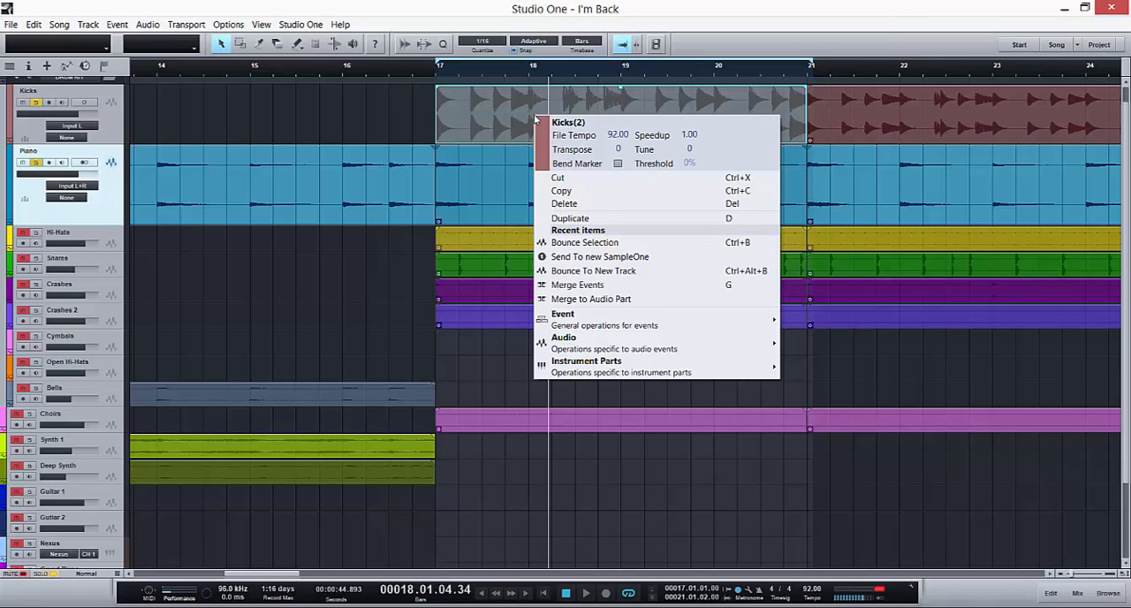
{"action": "mouse_move", "coordinate": [562, 315]}
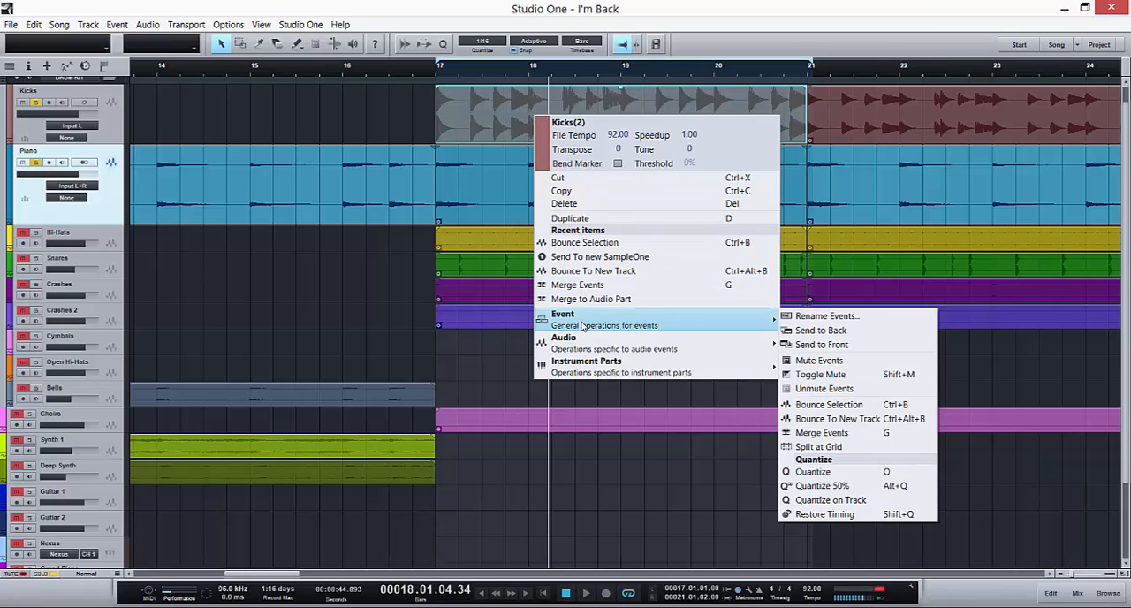
{"action": "mouse_move", "coordinate": [829, 403]}
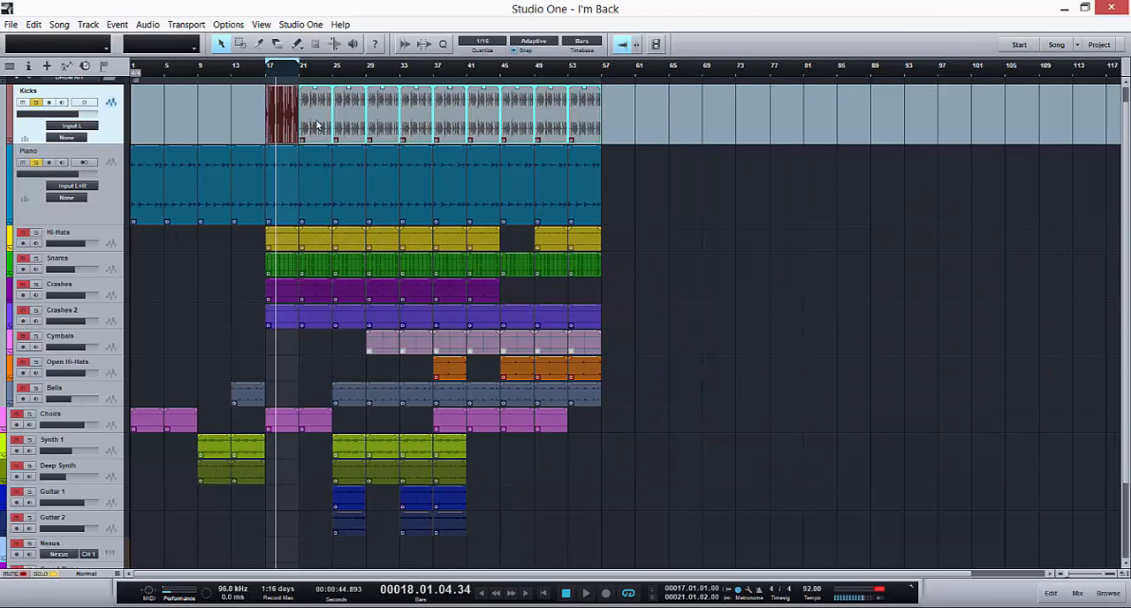
Bounce the selected Kicks events into one continuous event via Event > Bounce Selection.
{"action": "right_click", "coordinate": [316, 123]}
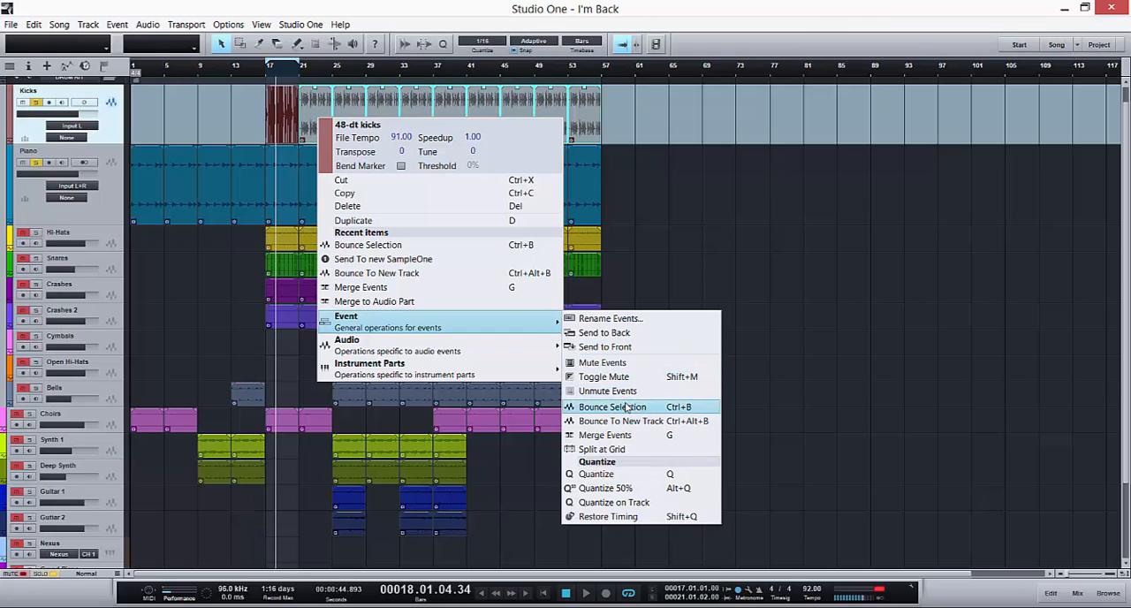
{"action": "left_click", "coordinate": [611, 406]}
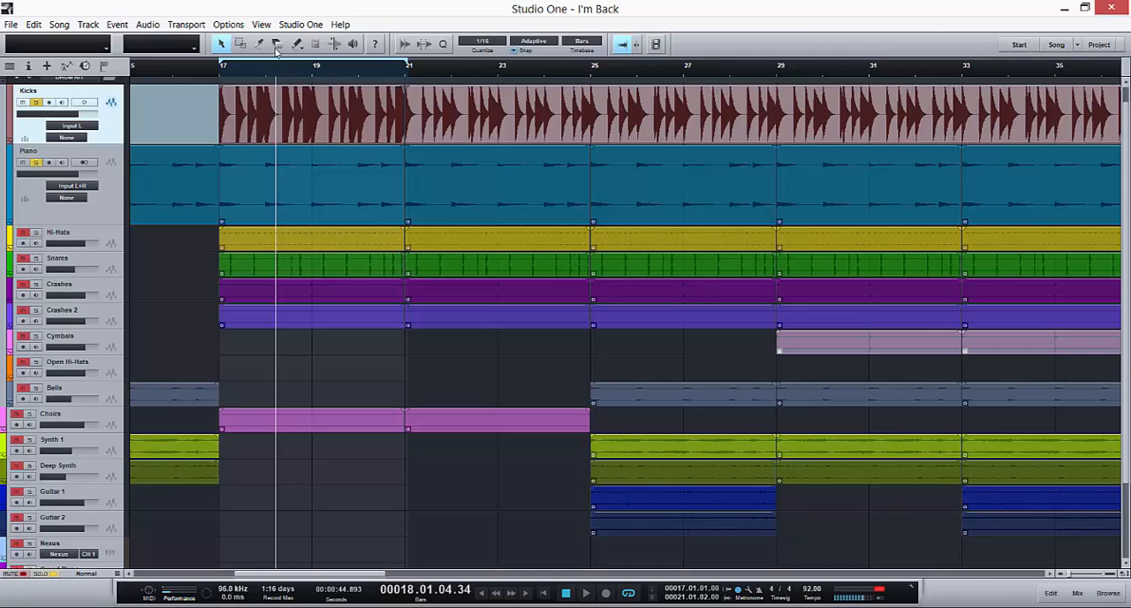
{"action": "left_click", "coordinate": [258, 44]}
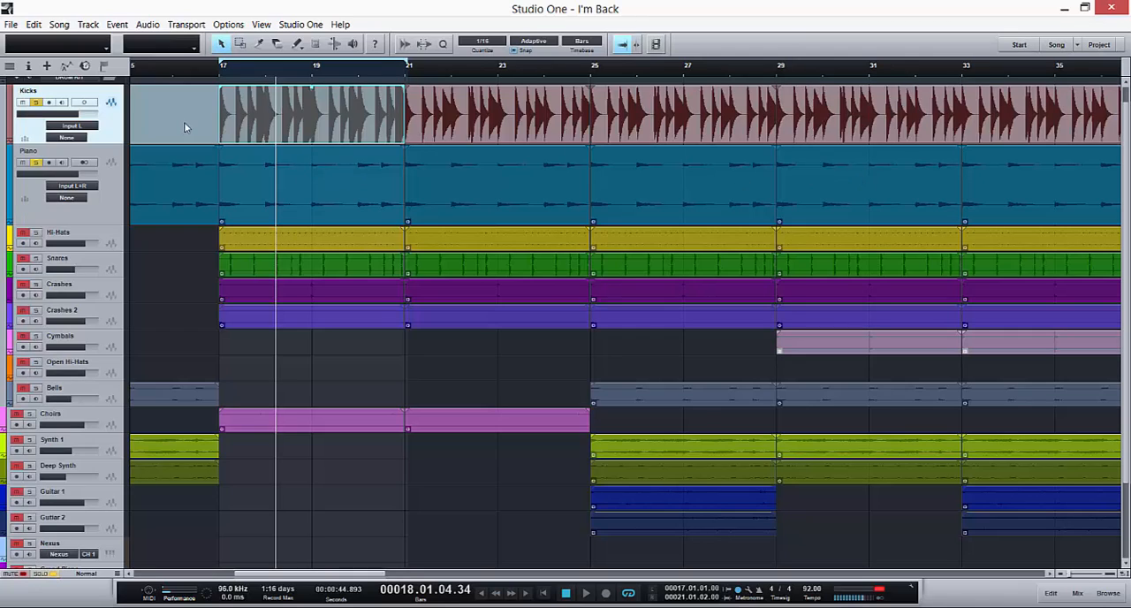
{"action": "mouse_move", "coordinate": [352, 127]}
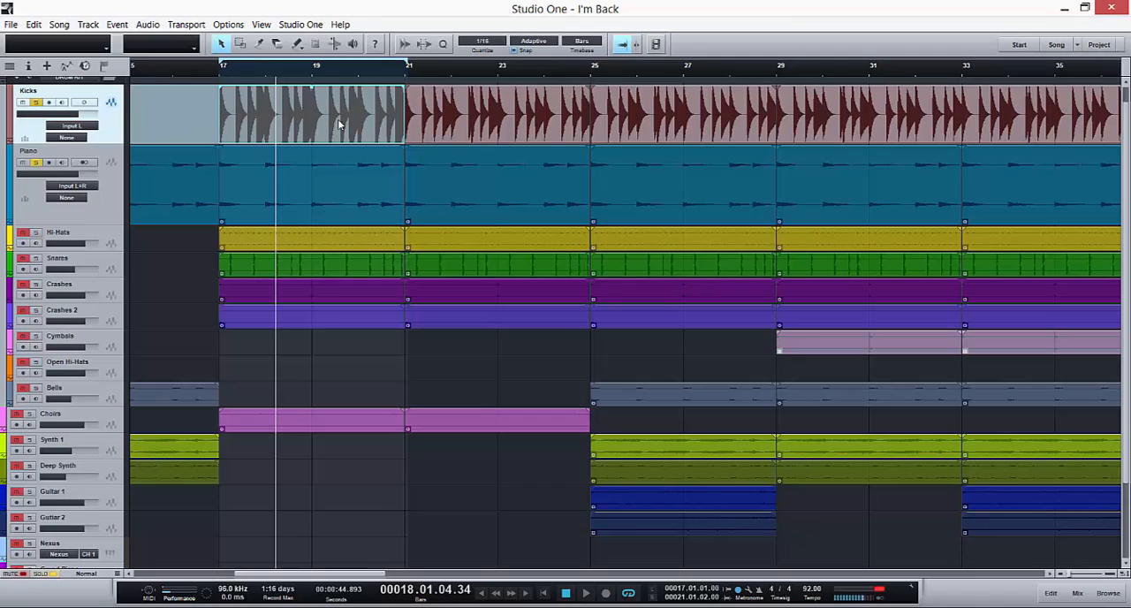
{"action": "mouse_move", "coordinate": [254, 138]}
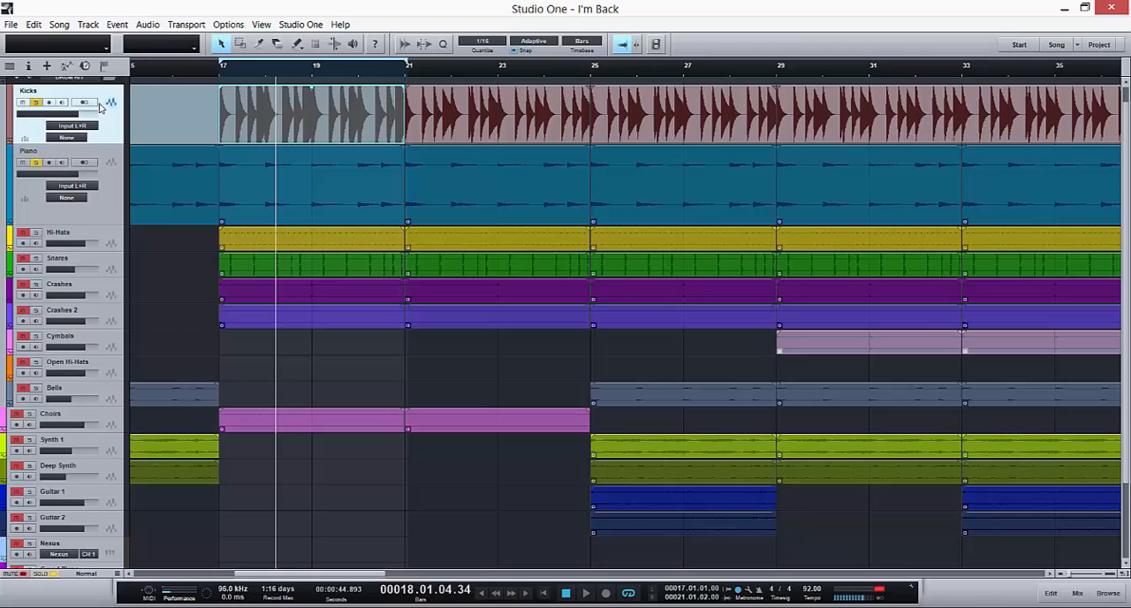
{"action": "mouse_move", "coordinate": [84, 103]}
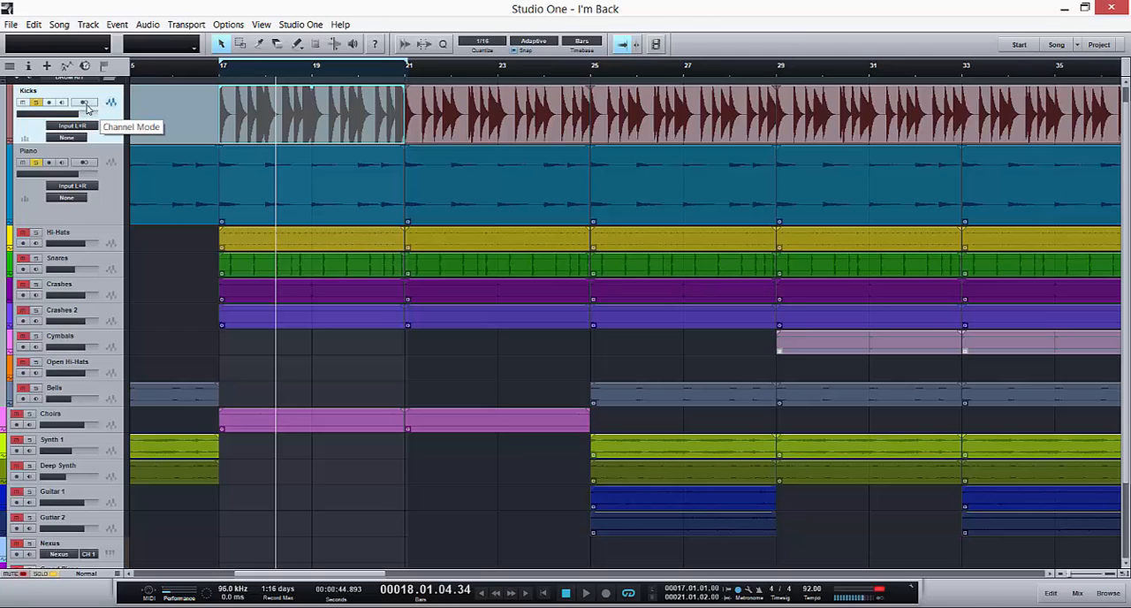
{"action": "mouse_move", "coordinate": [300, 122]}
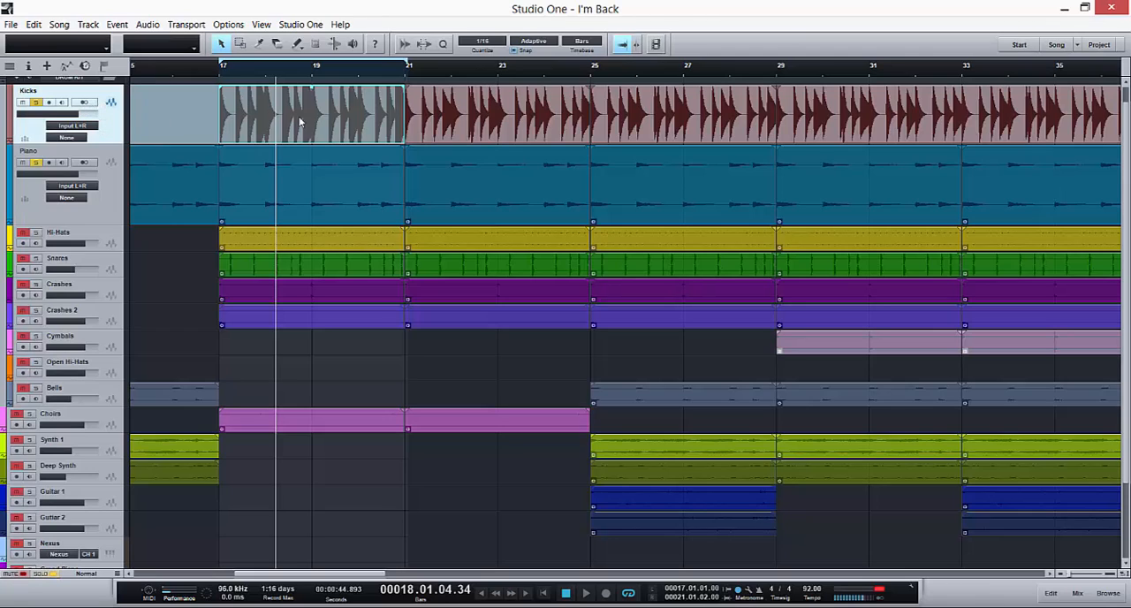
{"action": "right_click", "coordinate": [300, 121]}
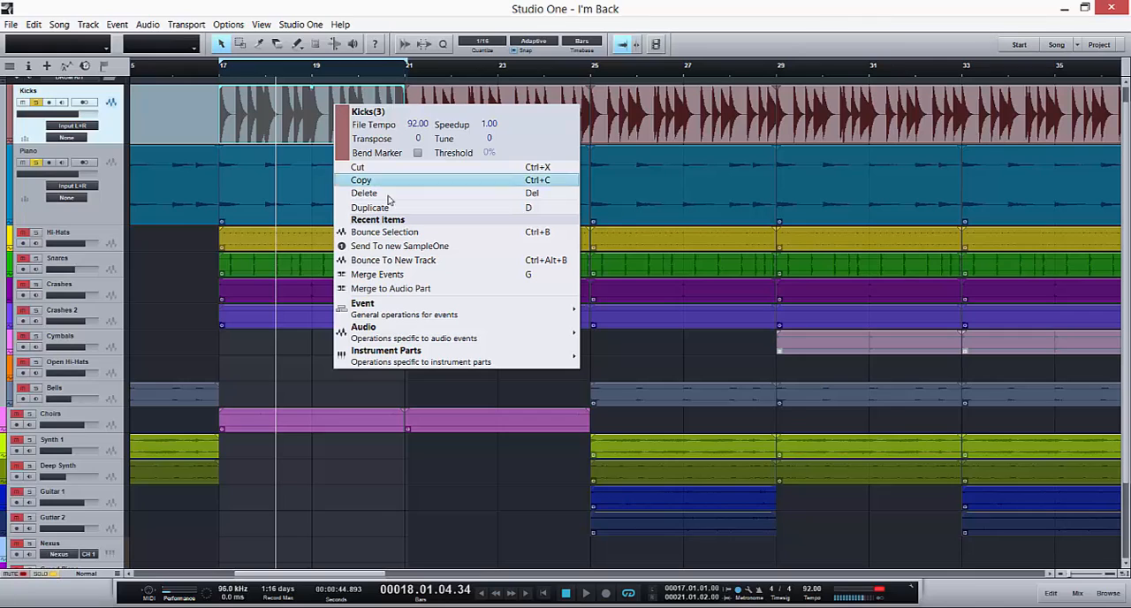
{"action": "mouse_move", "coordinate": [362, 304]}
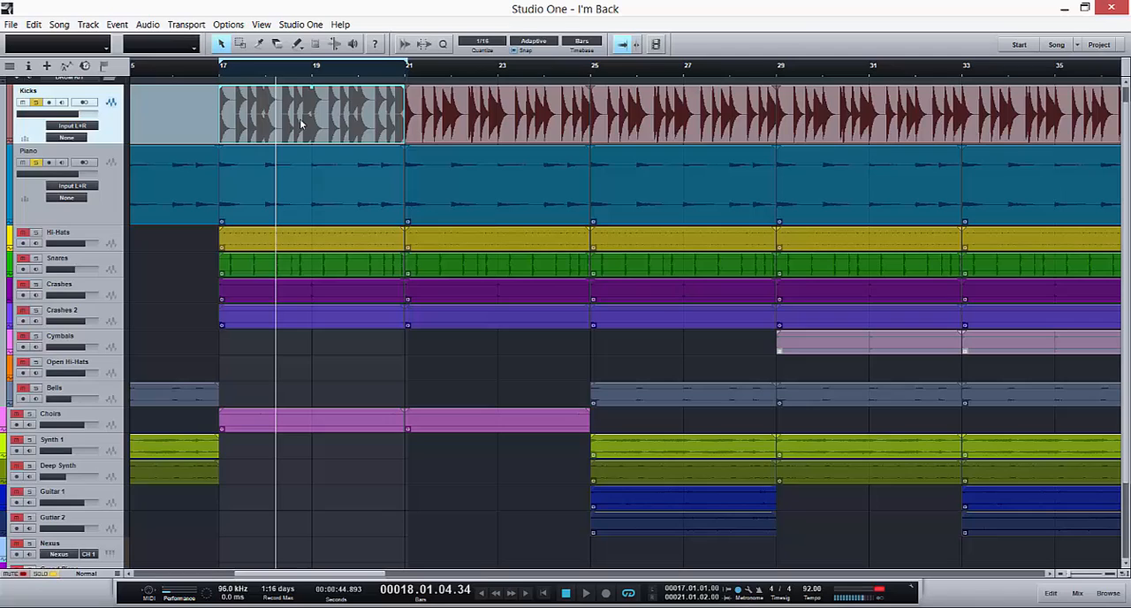
{"action": "mouse_move", "coordinate": [56, 50]}
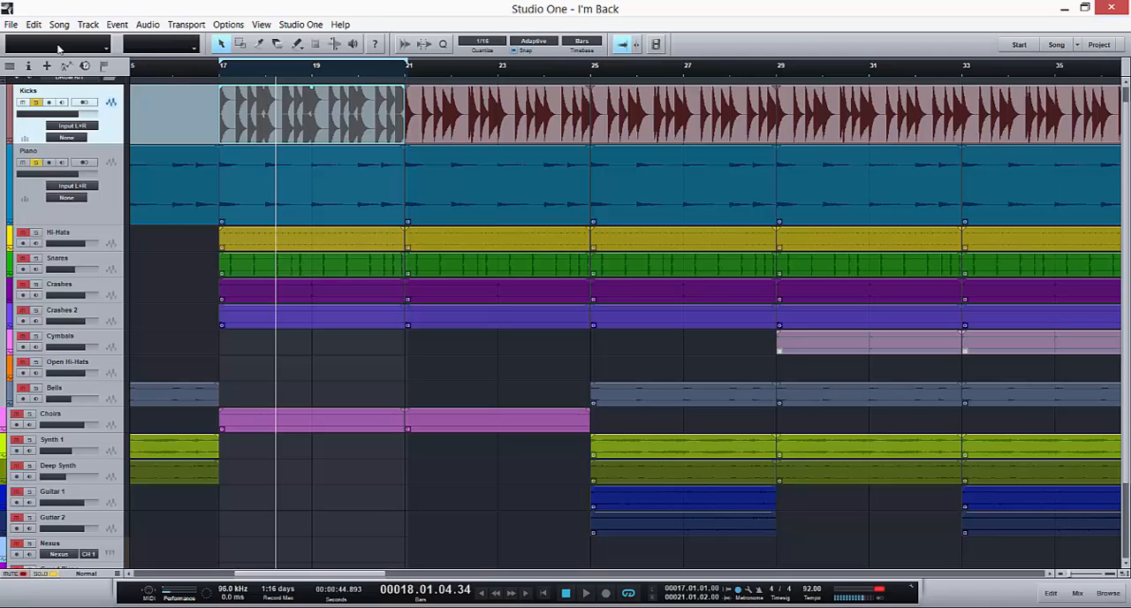
{"action": "mouse_move", "coordinate": [95, 106]}
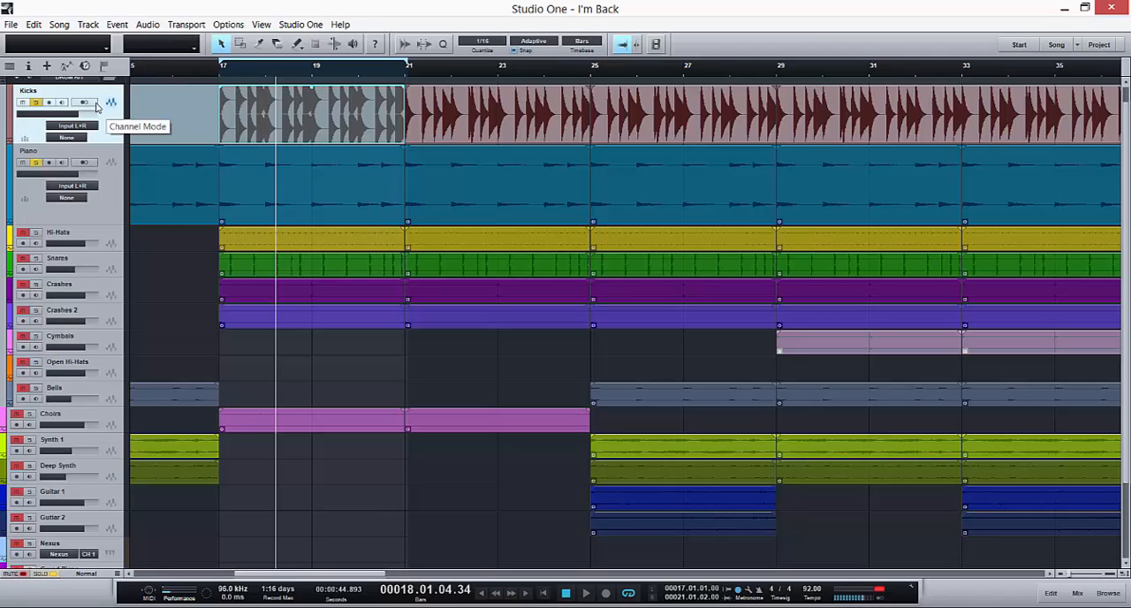